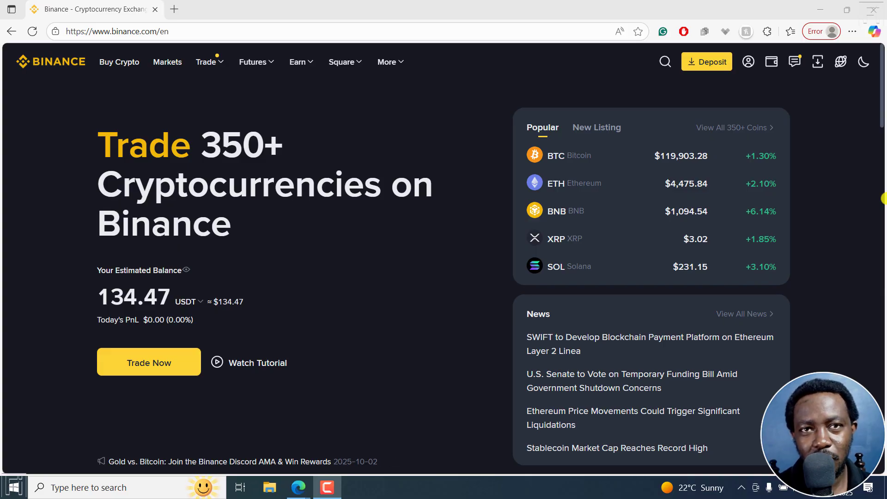
mouse_move(829, 191)
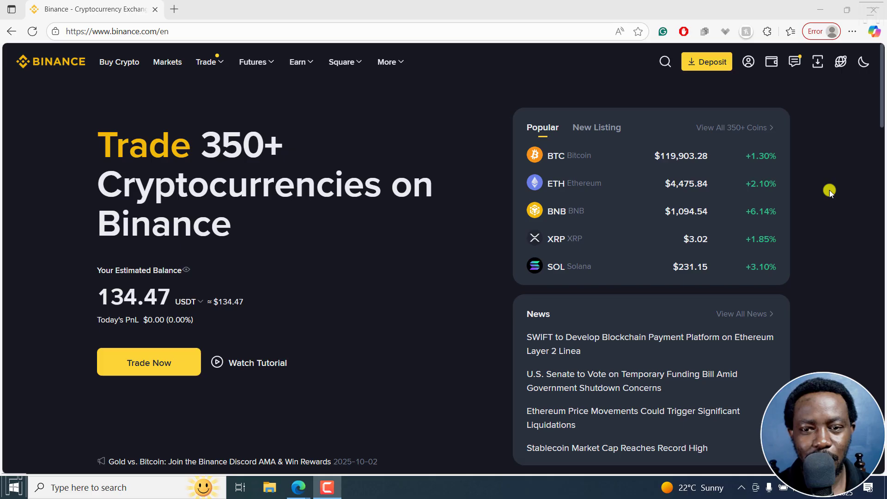
mouse_move(810, 182)
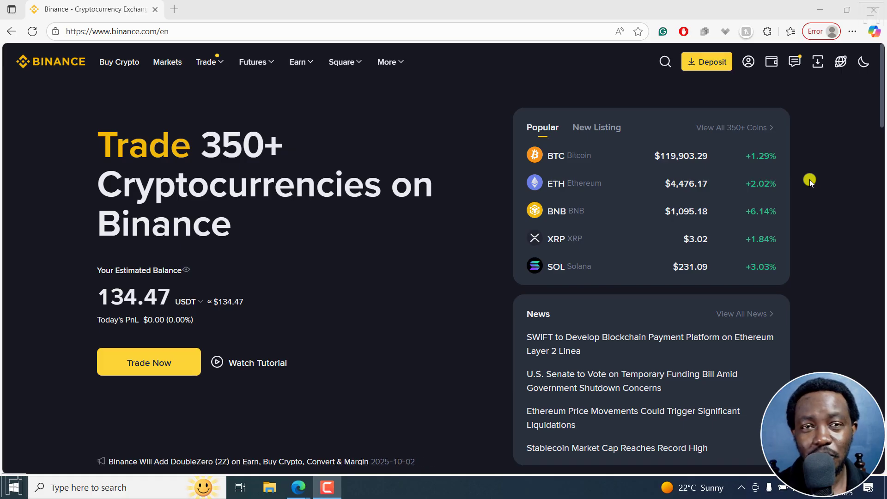
mouse_move(816, 173)
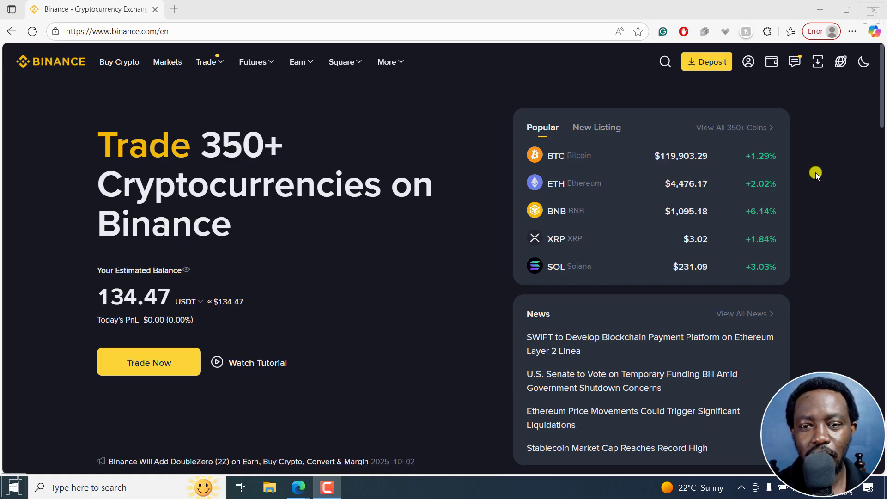
Open Assets from the profile menu to view the 134.47 USDT Spot balance.
left_click(748, 61)
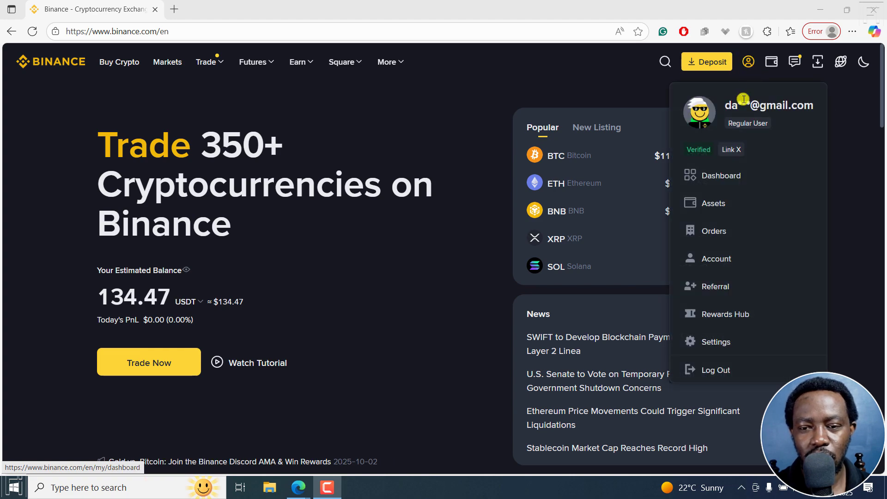
left_click(714, 203)
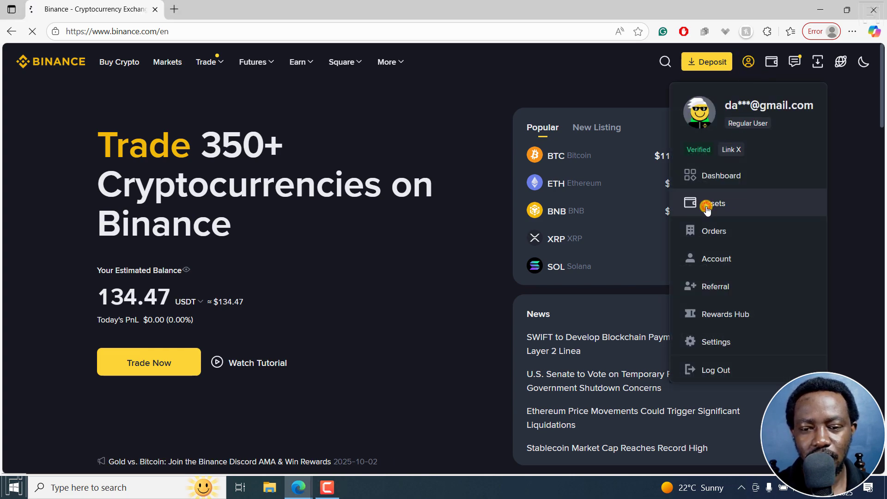
left_click(715, 203)
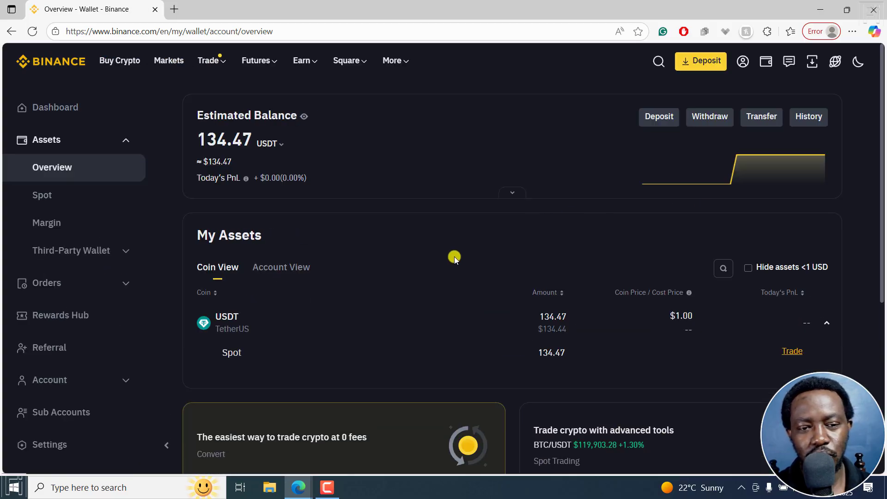
mouse_move(527, 218)
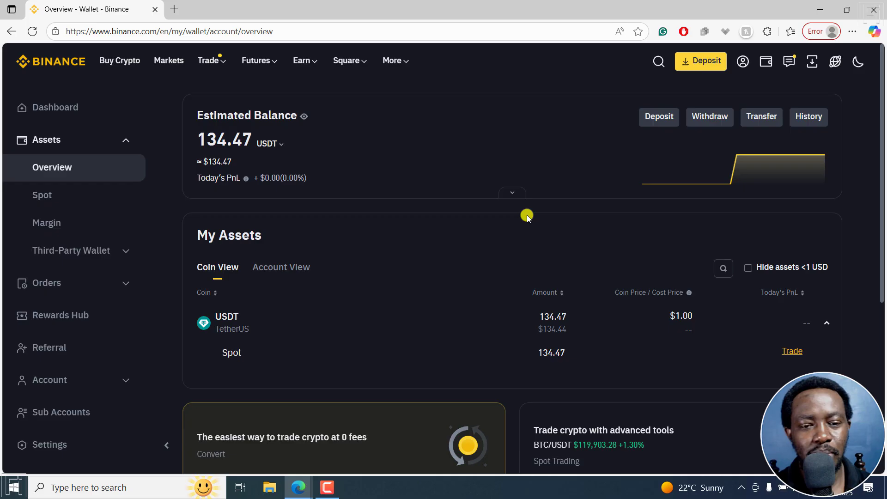
mouse_move(298, 169)
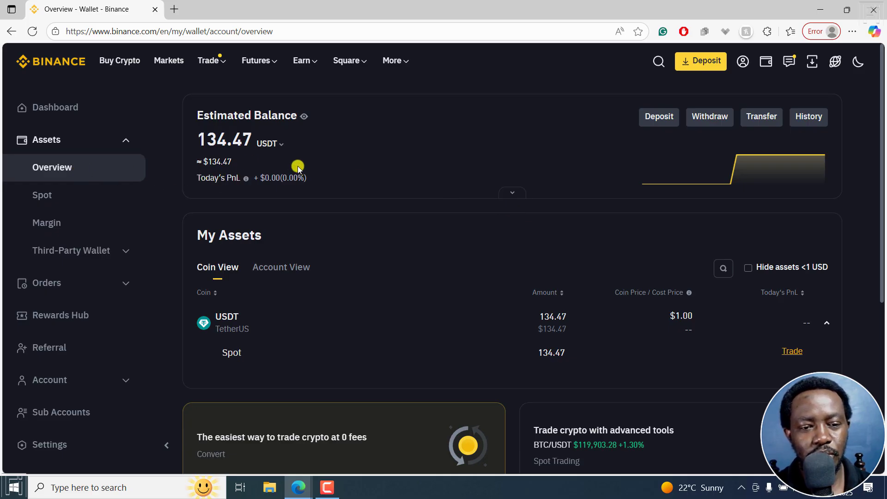
left_click(269, 143)
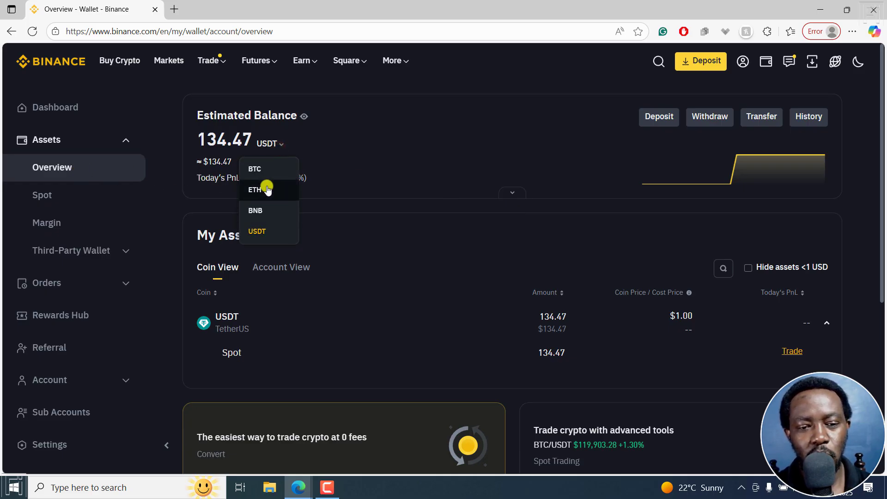
mouse_move(258, 210)
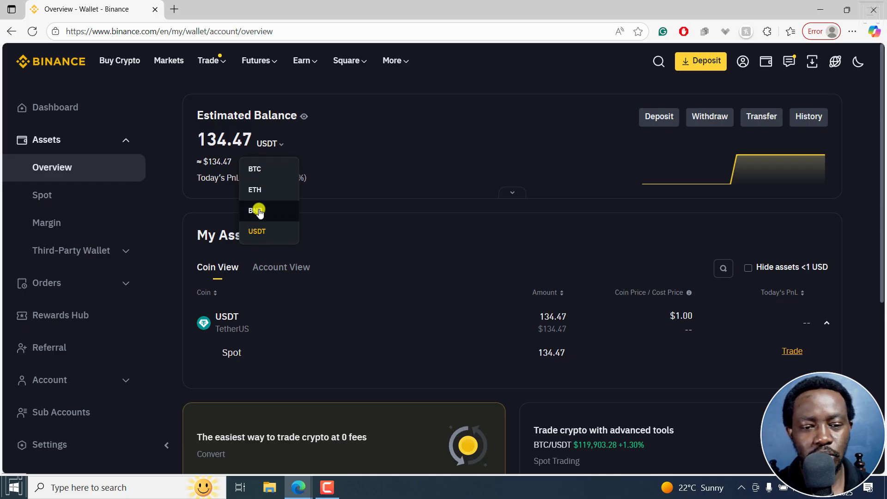
mouse_move(259, 190)
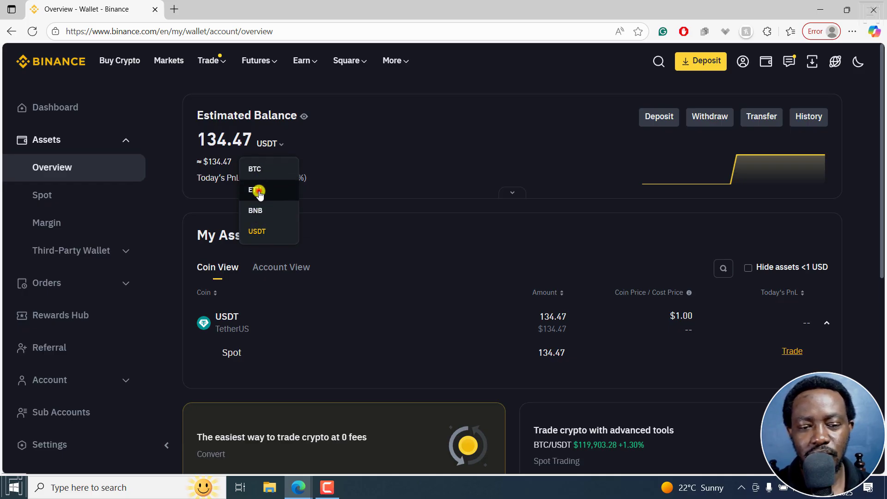
left_click(255, 189)
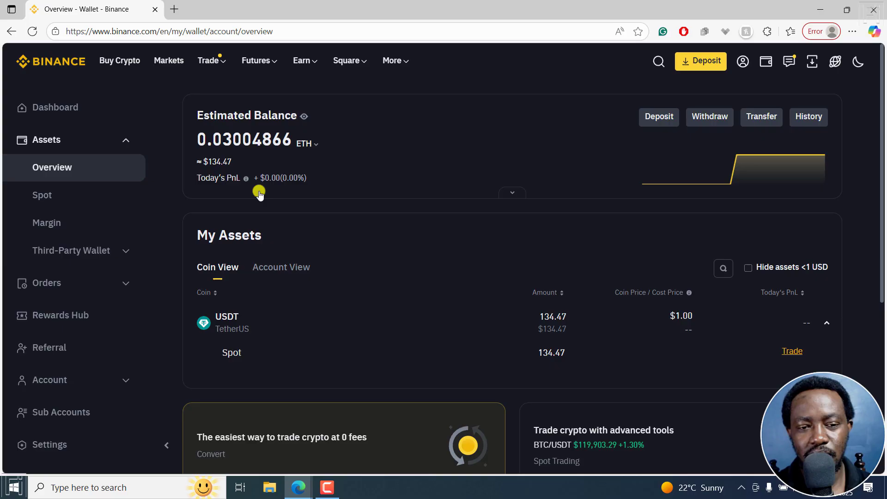
mouse_move(303, 164)
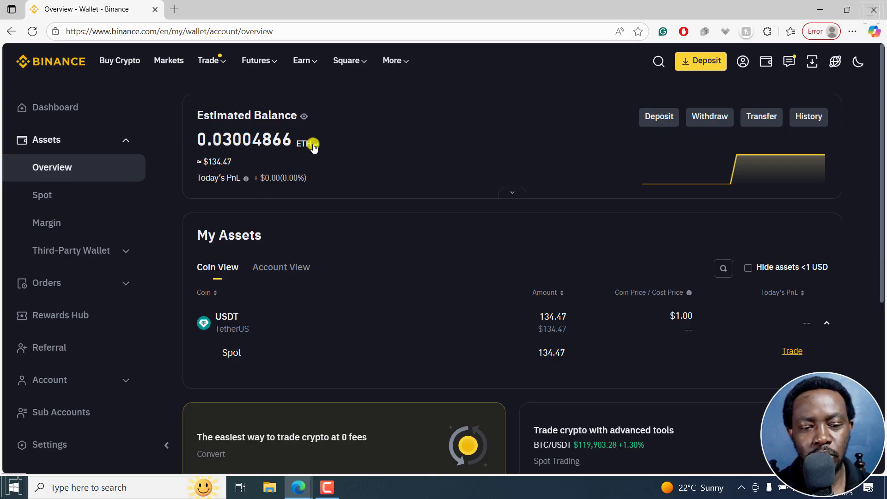
left_click(306, 143)
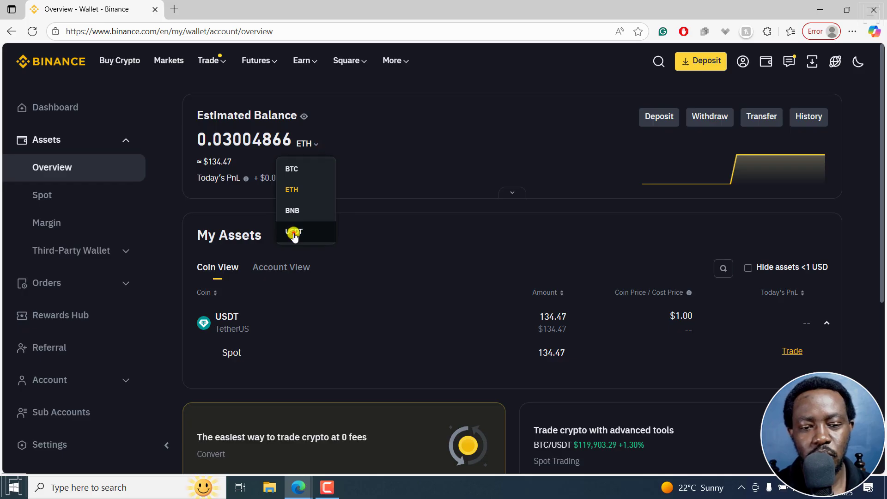
left_click(293, 233)
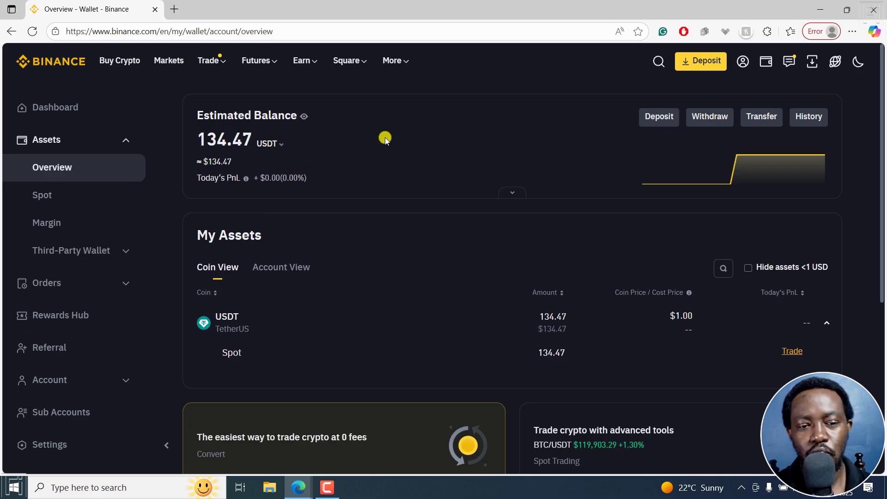
mouse_move(570, 139)
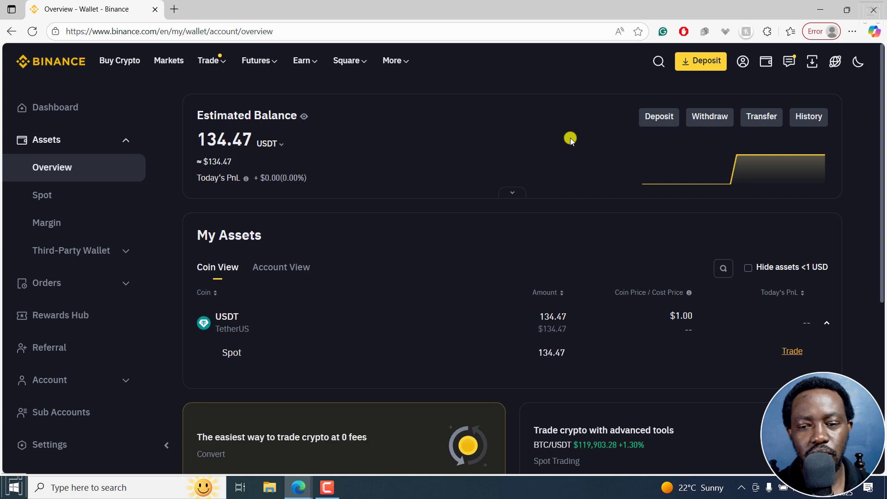
Start a Fiat and Spot to Funding transfer and list the coins, showing USDT 134.47.
left_click(761, 116)
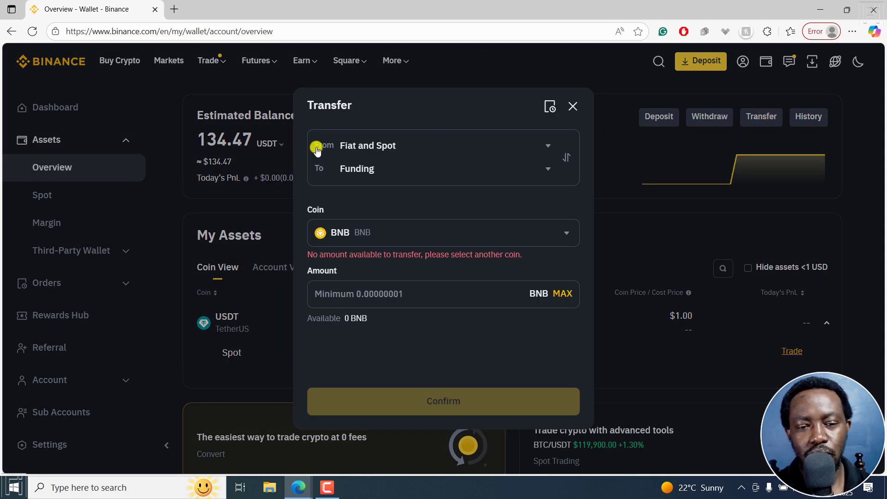
mouse_move(392, 179)
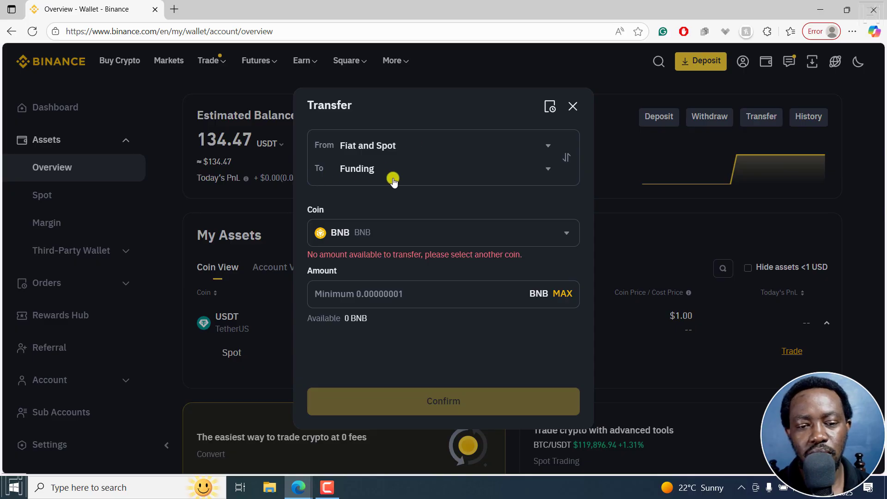
left_click(547, 169)
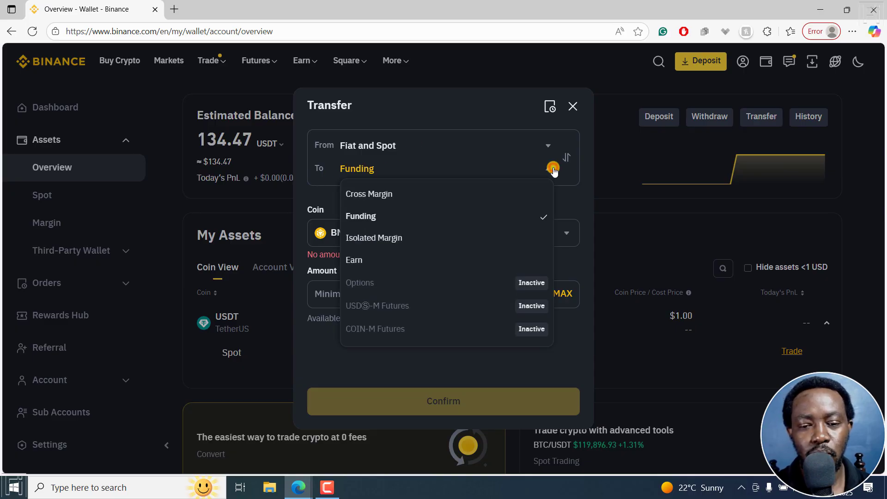
mouse_move(389, 238)
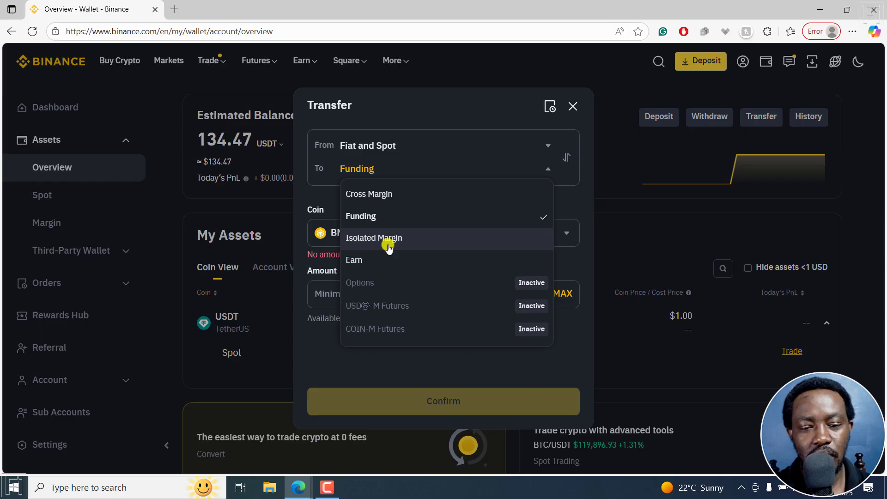
mouse_move(325, 227)
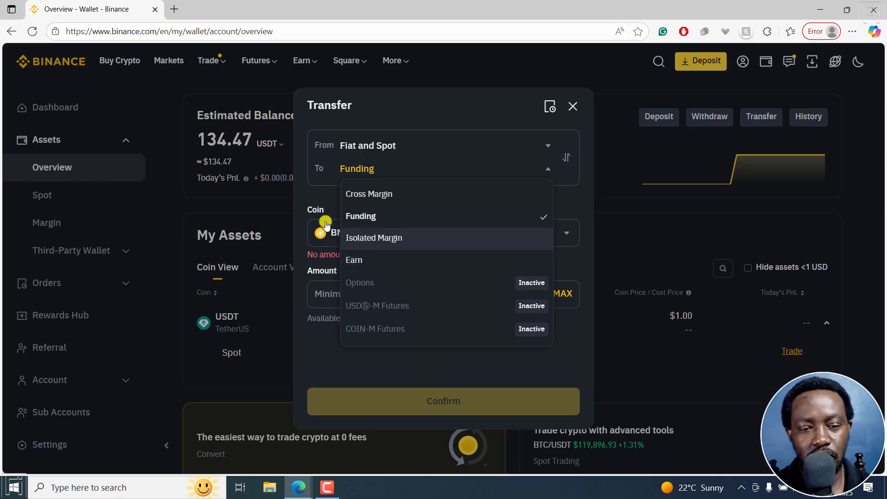
left_click(361, 217)
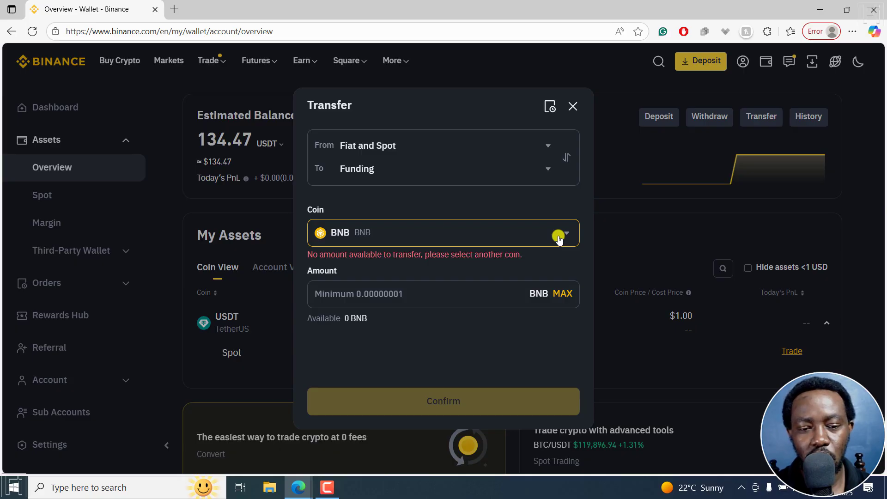
left_click(565, 233)
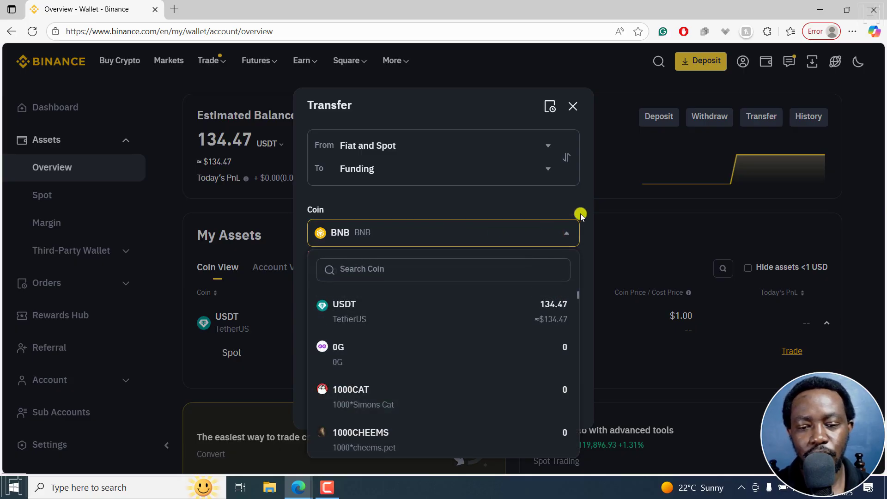
left_click(443, 232)
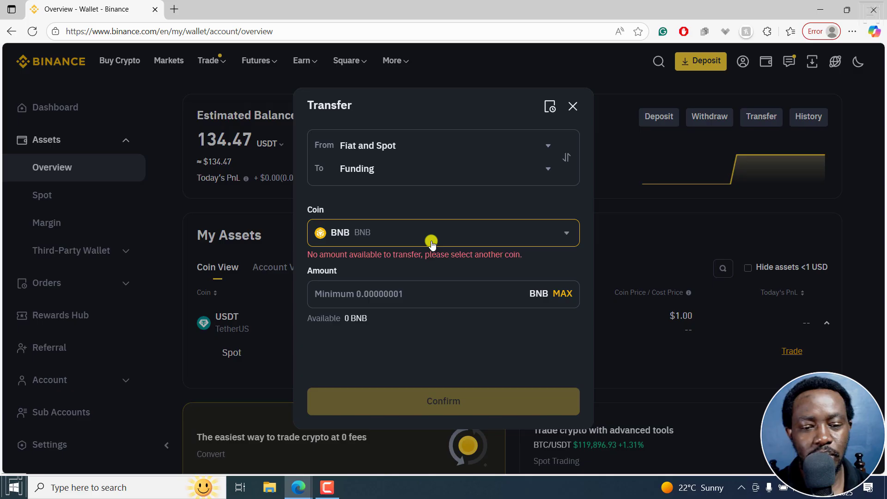
mouse_move(438, 267)
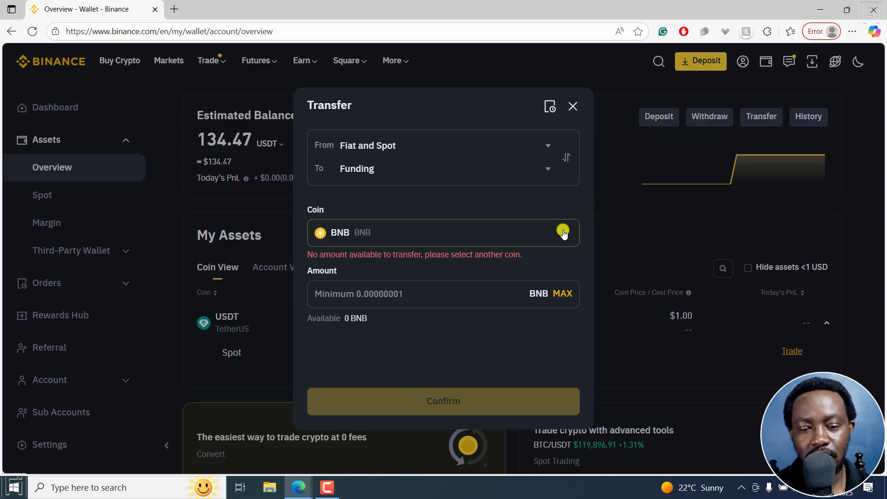
left_click(563, 233)
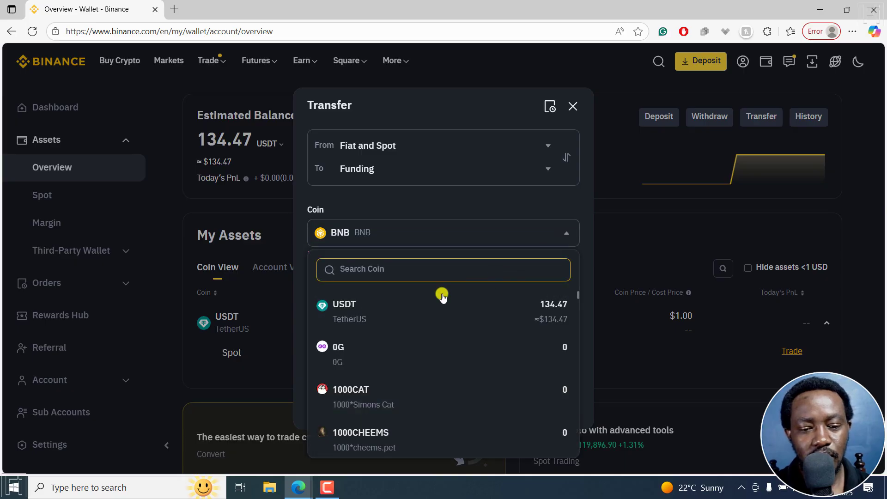
Choose USDT, enter amount 70, confirm the transfer, and close the window.
left_click(344, 305)
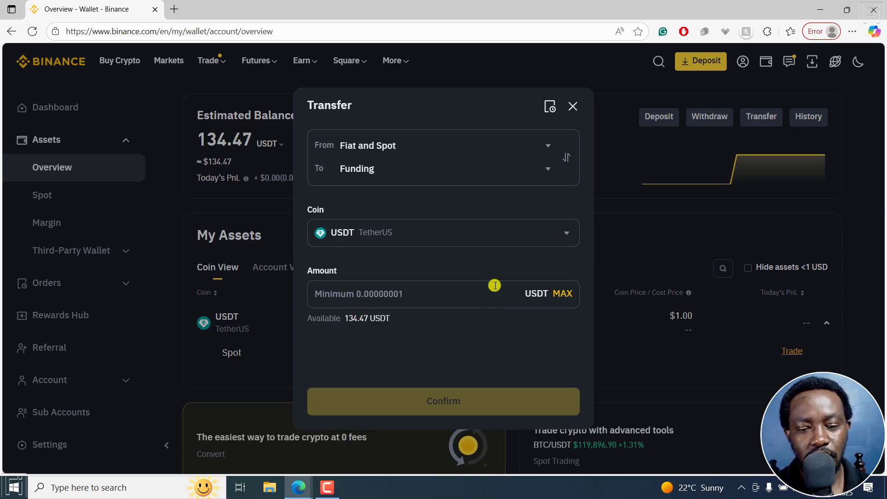
left_click(565, 294)
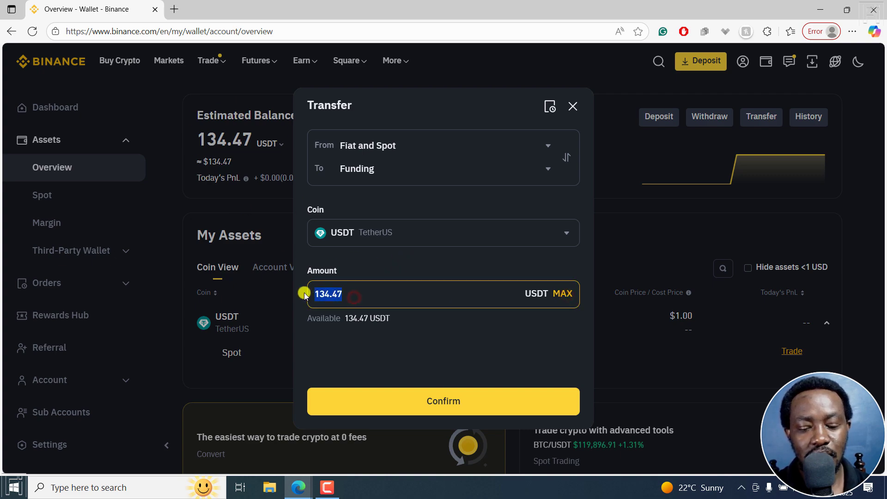
type("7")
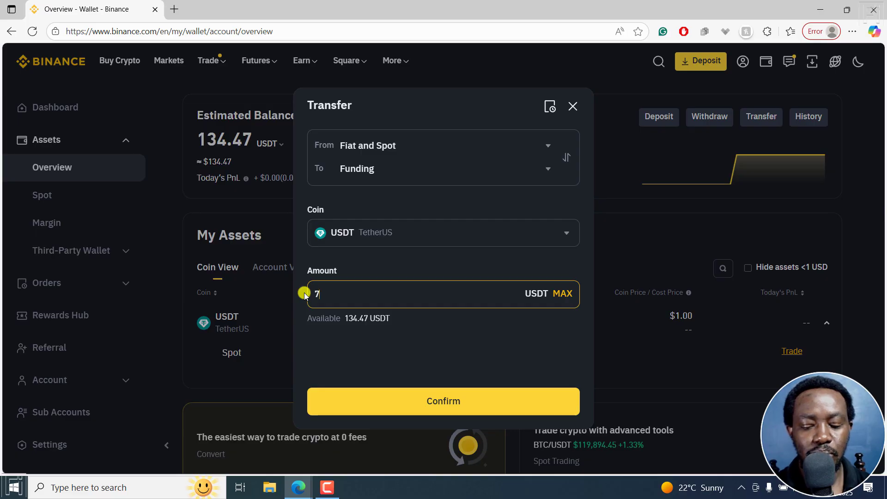
type("0")
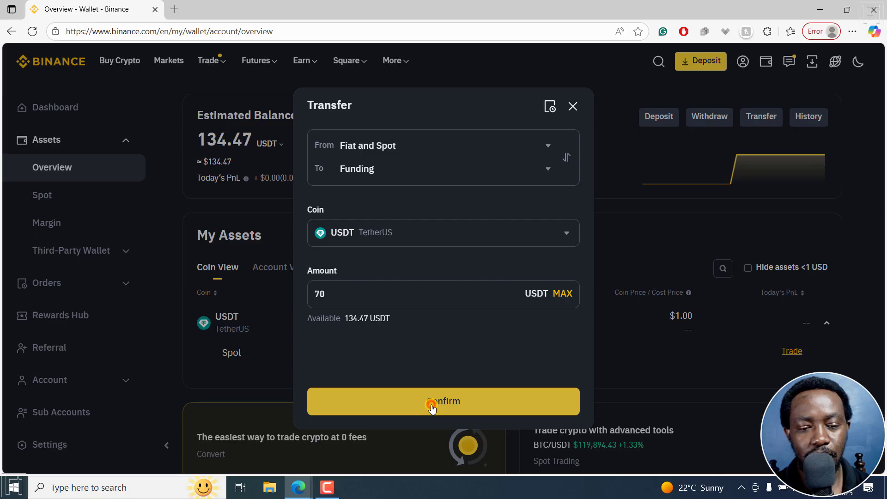
left_click(443, 401)
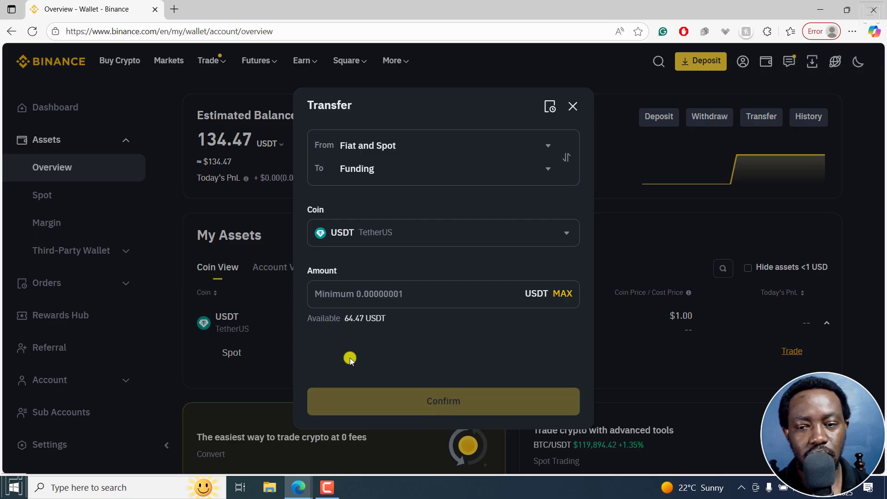
mouse_move(479, 345)
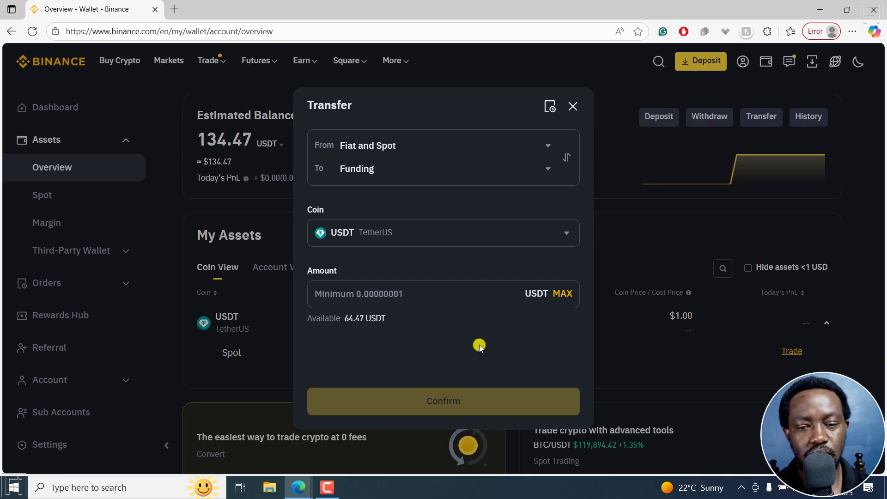
mouse_move(595, 100)
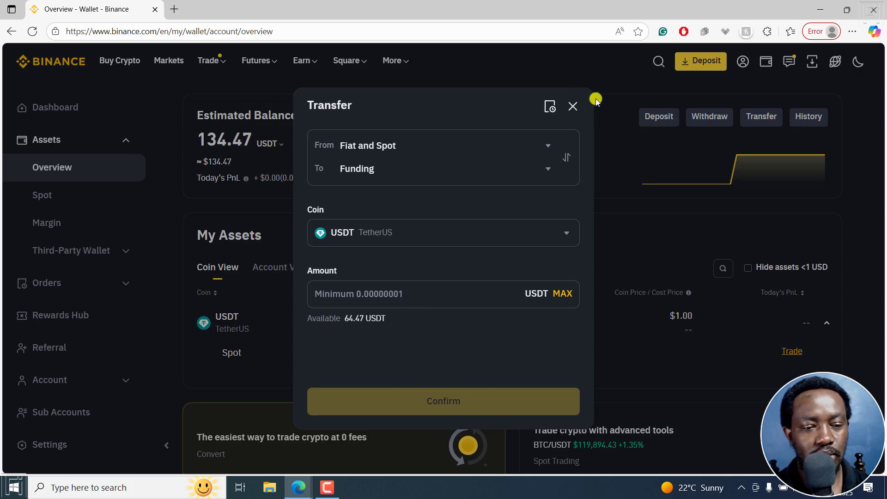
left_click(572, 107)
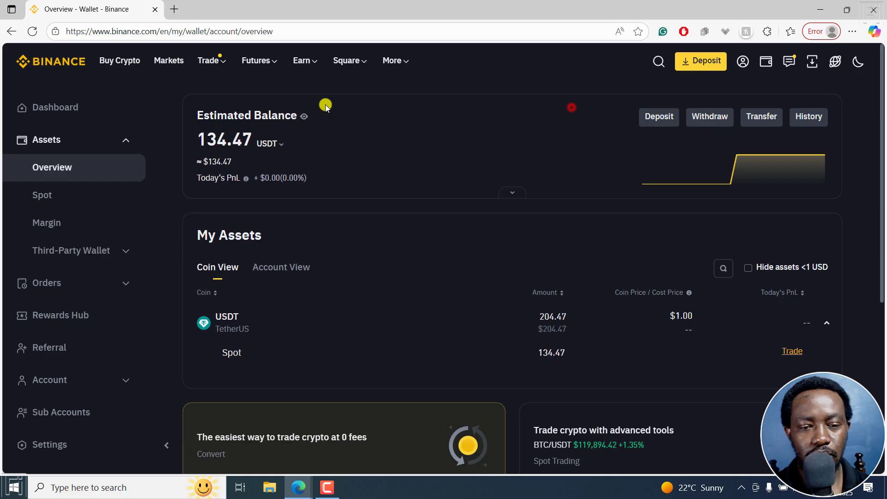
Reload the wallet overview to show USDT as 70.00 Funding and 64.47 Spot.
left_click(33, 31)
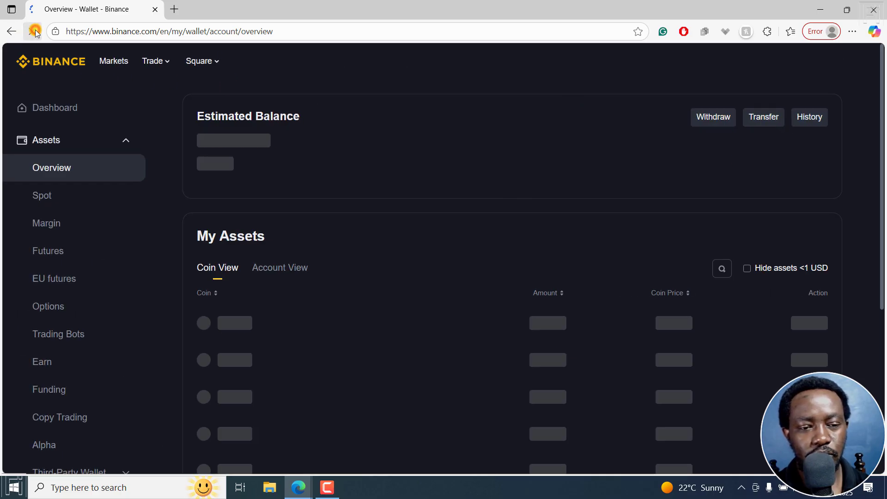
left_click(35, 31)
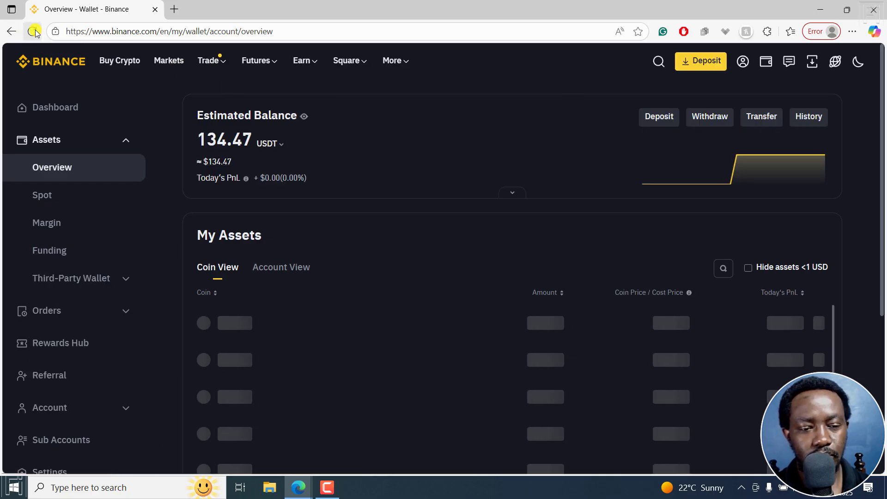
mouse_move(38, 254)
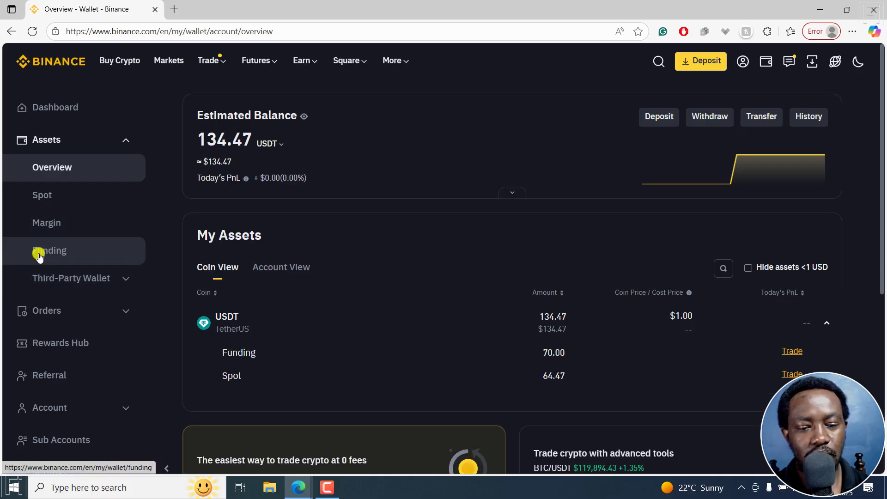
mouse_move(316, 266)
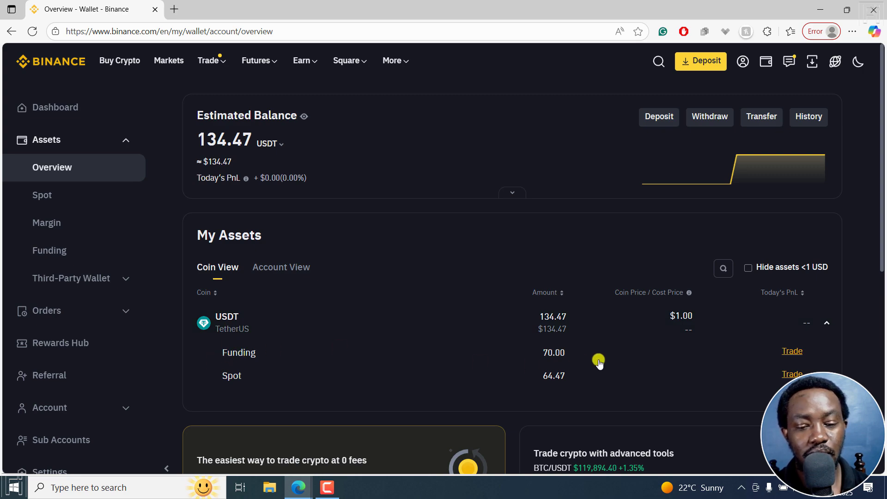
mouse_move(233, 383)
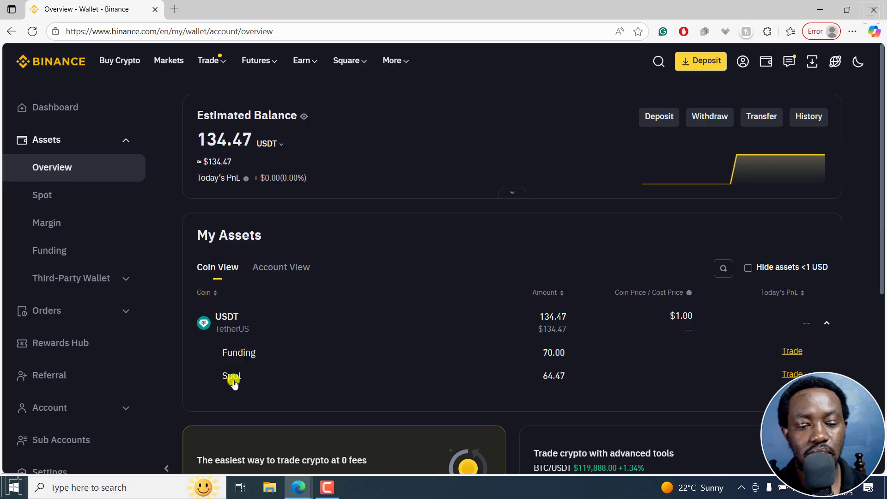
mouse_move(554, 378)
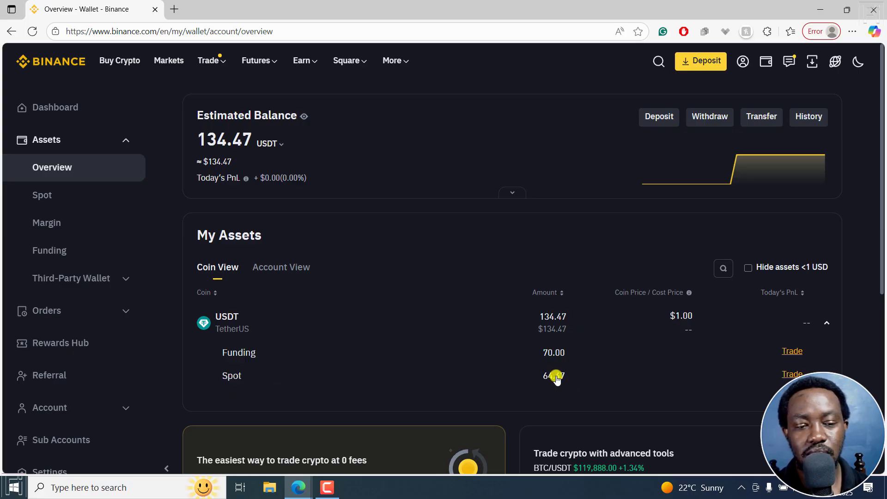
left_click(50, 251)
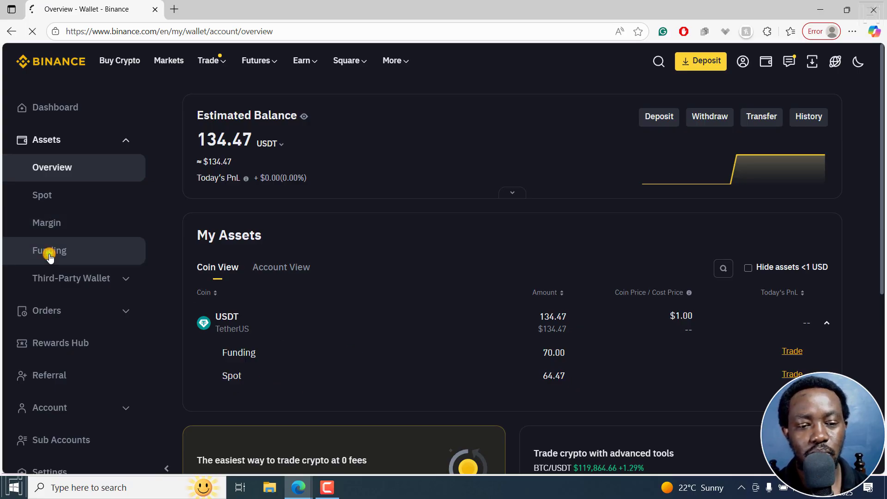
Open the Funding wallet page from the sidebar to confirm its 70.00 USDT balance.
left_click(49, 250)
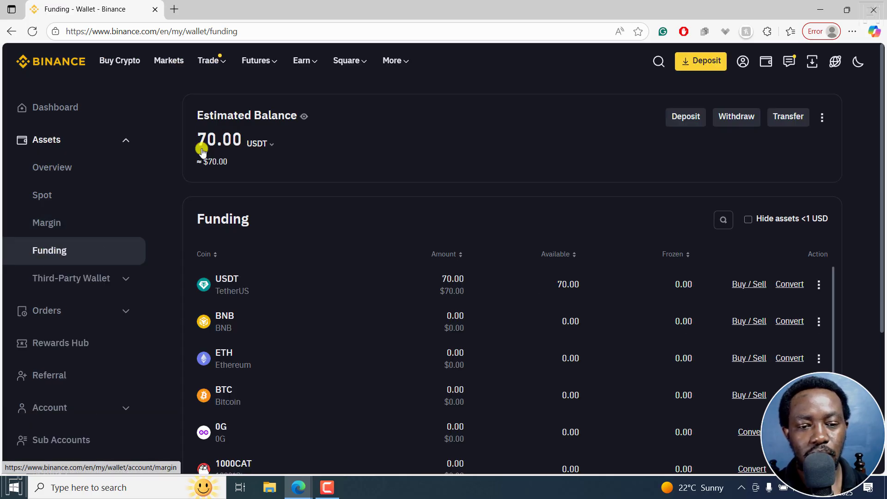
mouse_move(790, 138)
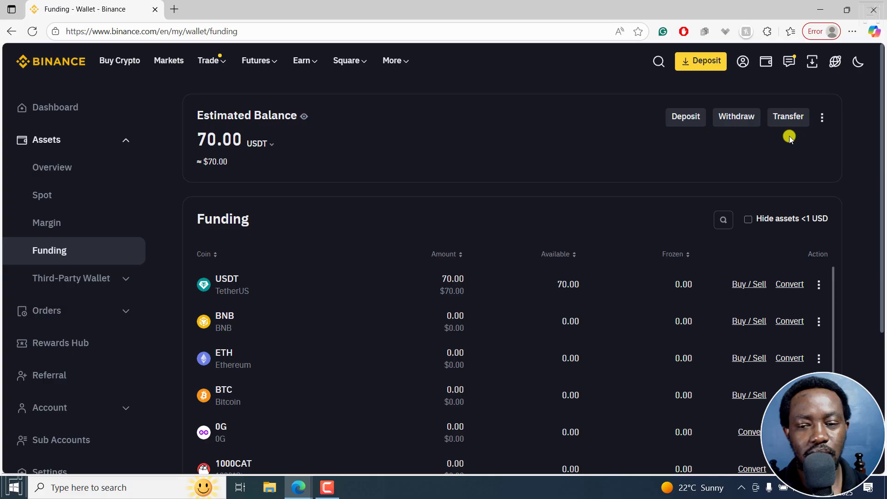
mouse_move(809, 173)
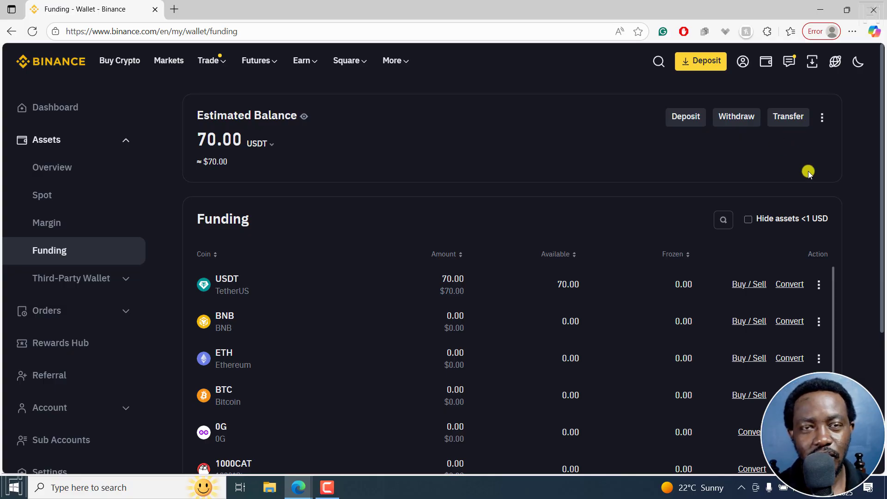